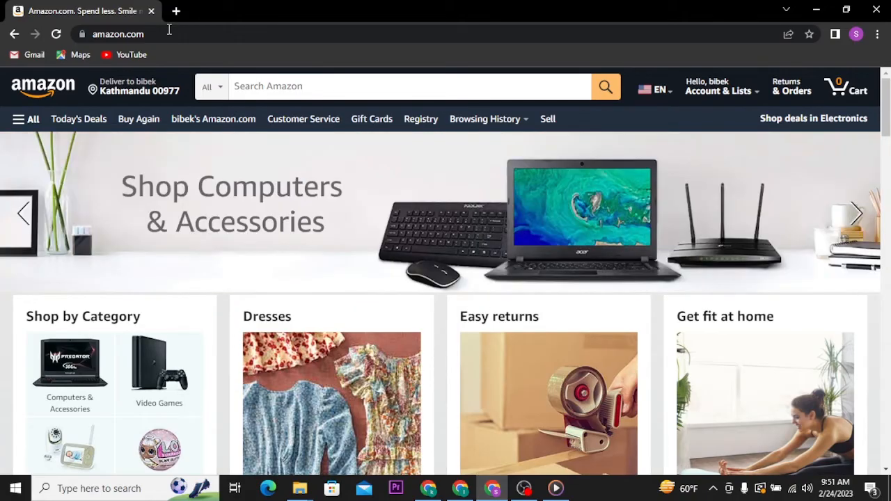
# Go to Content & Devices from the Account & Lists menu
pyautogui.click(857, 214)
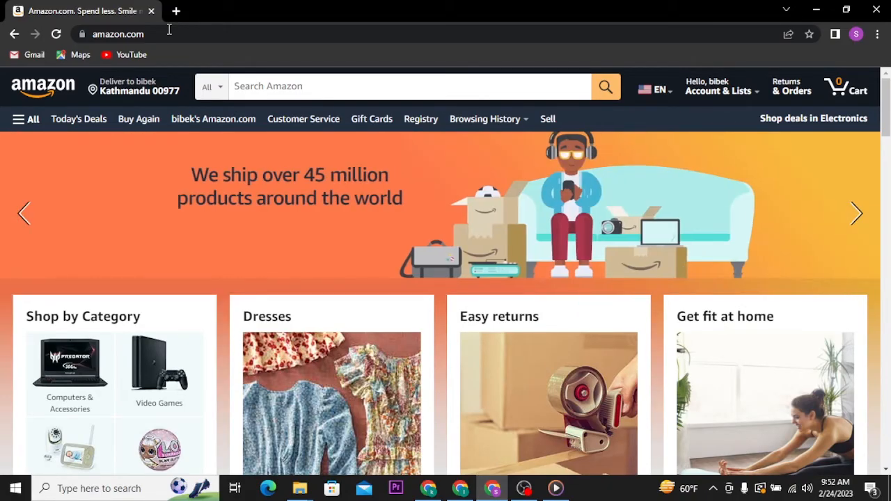
pyautogui.click(720, 86)
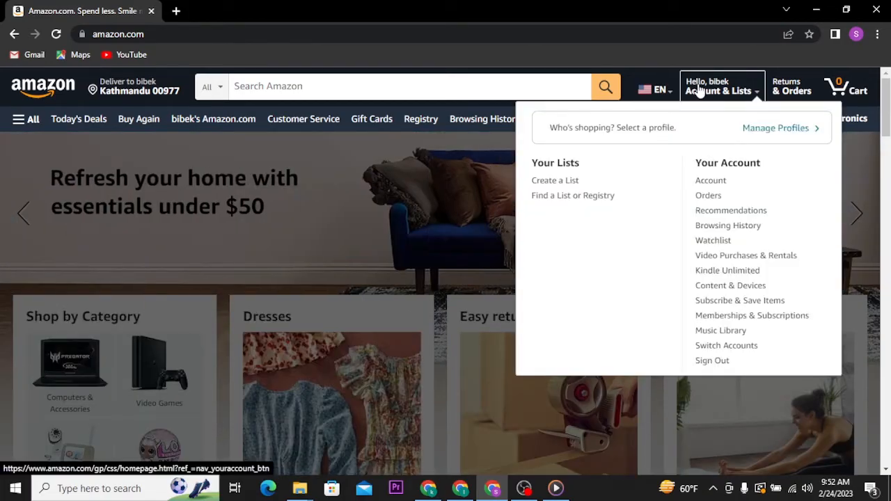
pyautogui.moveTo(731, 286)
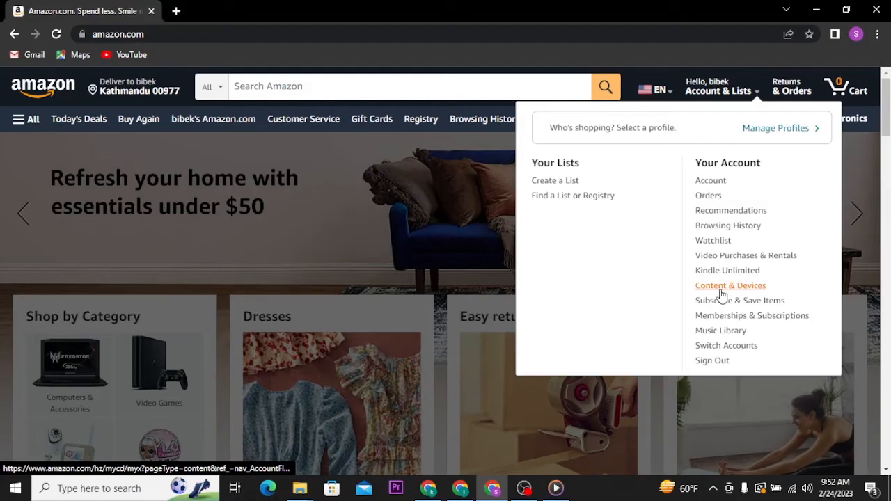
pyautogui.click(730, 285)
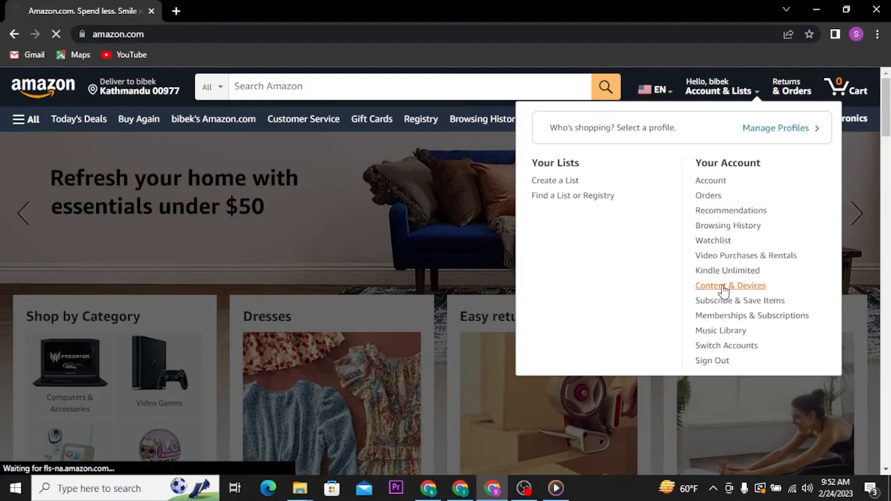
pyautogui.click(730, 286)
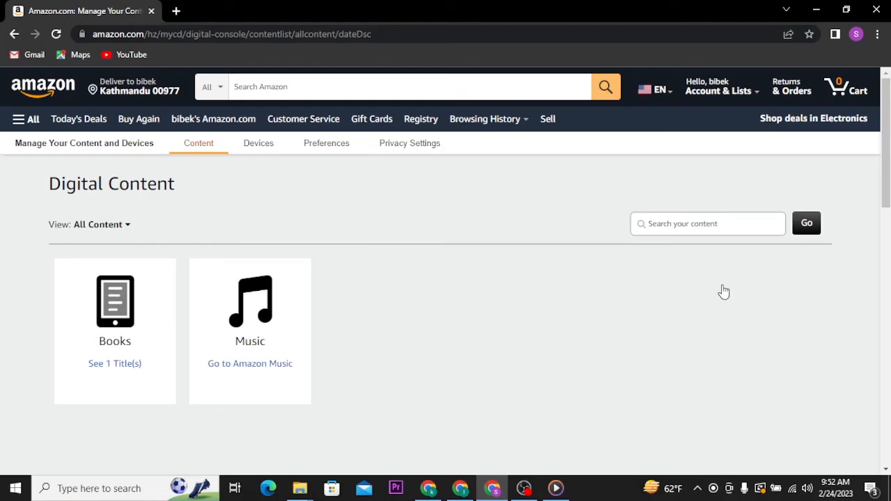
# Switch to the Preferences tab of Manage Your Content and Devices
pyautogui.click(326, 143)
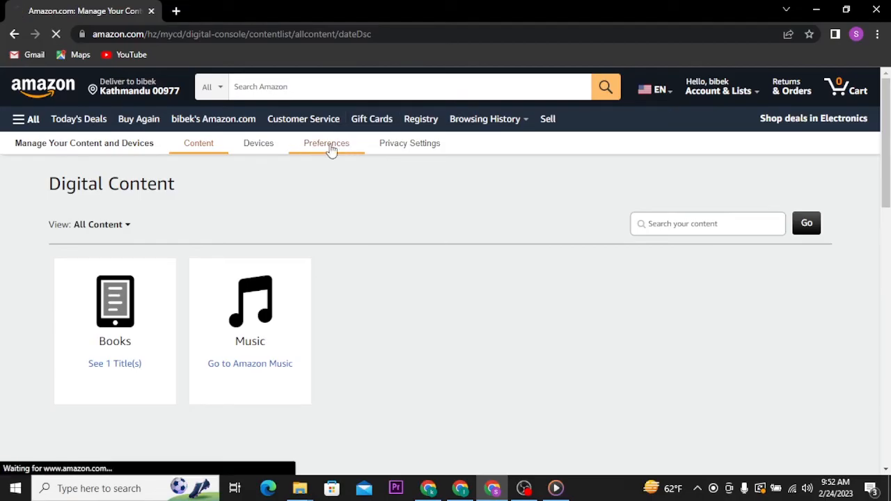
pyautogui.click(326, 143)
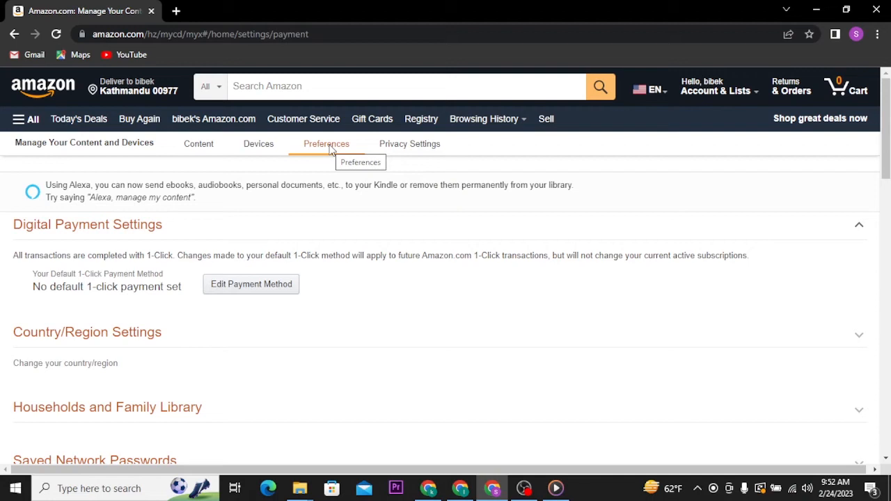
pyautogui.moveTo(64, 366)
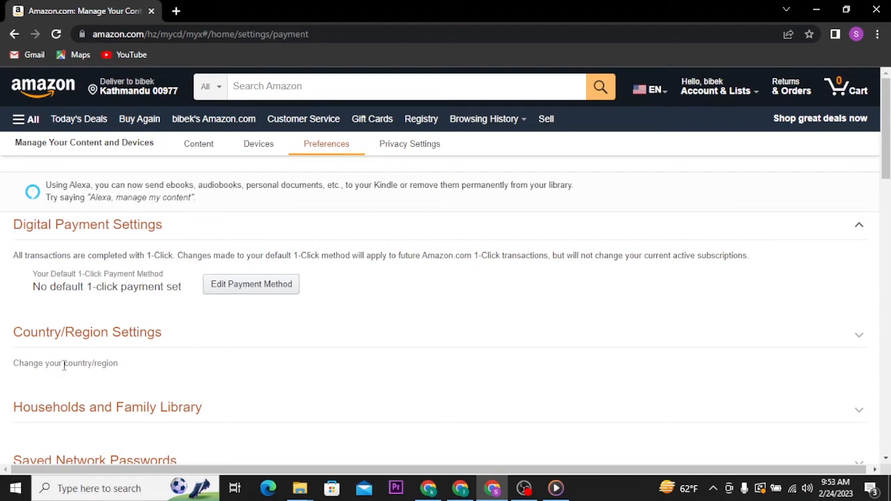
pyautogui.moveTo(69, 376)
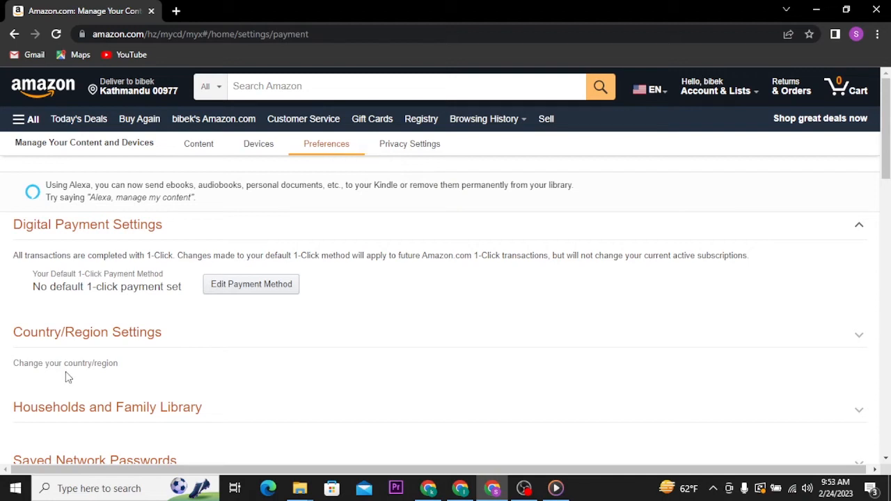
# Expand Country/Region Settings showing Iceland, and start changing the country of residence
pyautogui.click(859, 331)
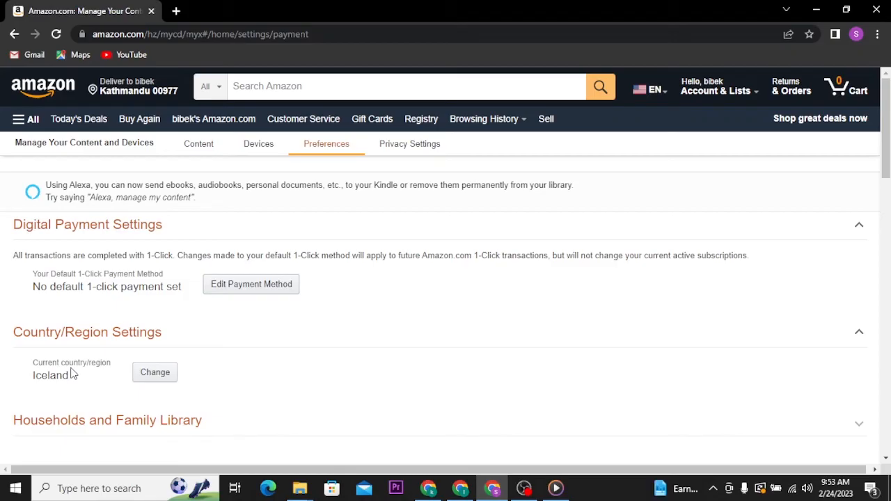
pyautogui.moveTo(146, 389)
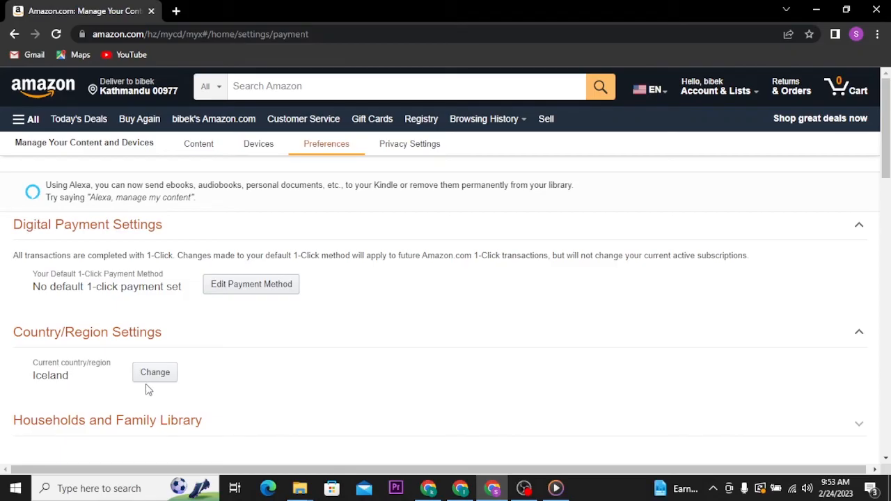
pyautogui.click(154, 372)
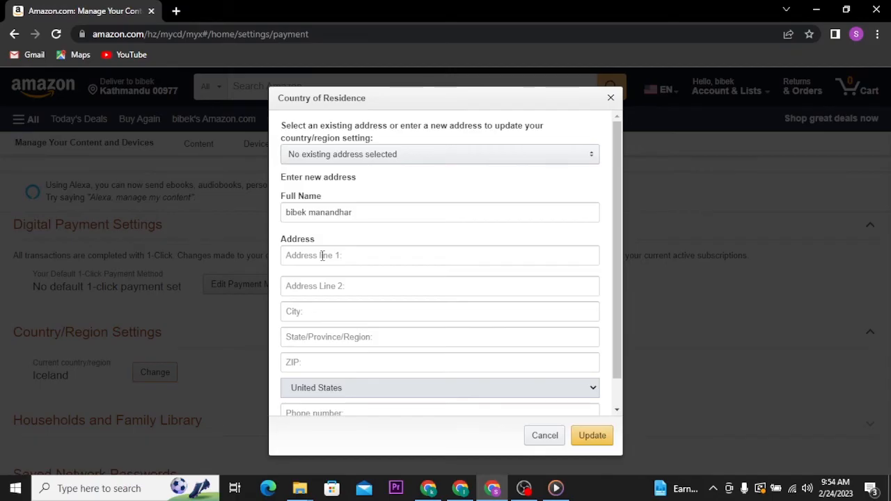
pyautogui.moveTo(325, 398)
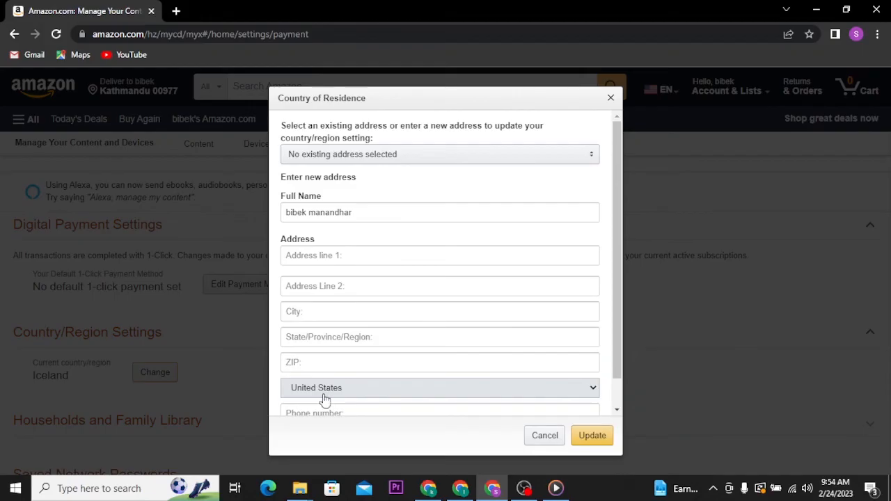
pyautogui.scroll(-3)
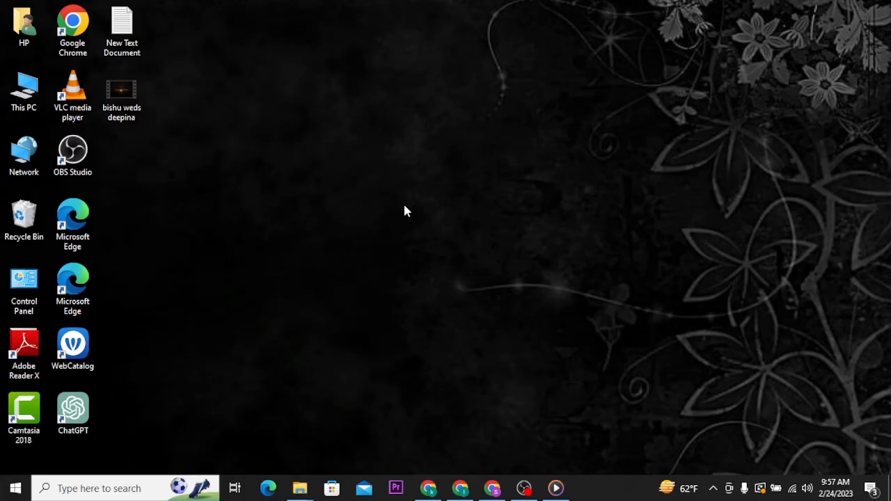
pyautogui.moveTo(543, 211)
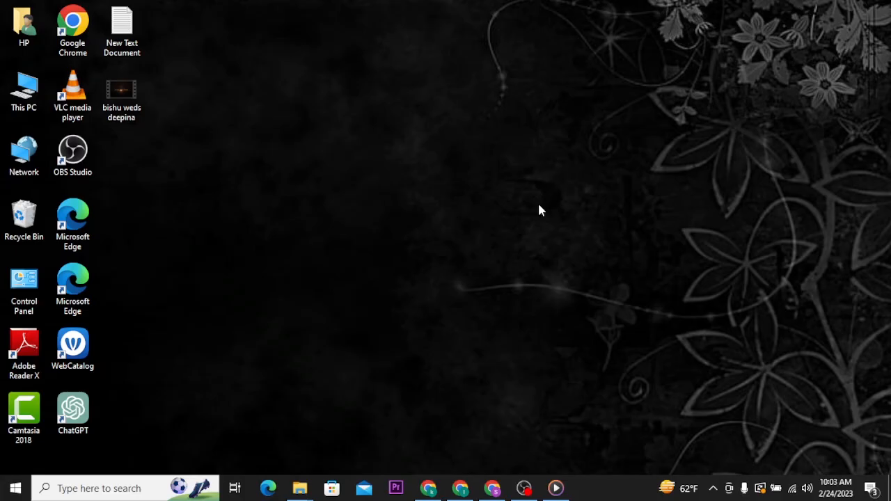